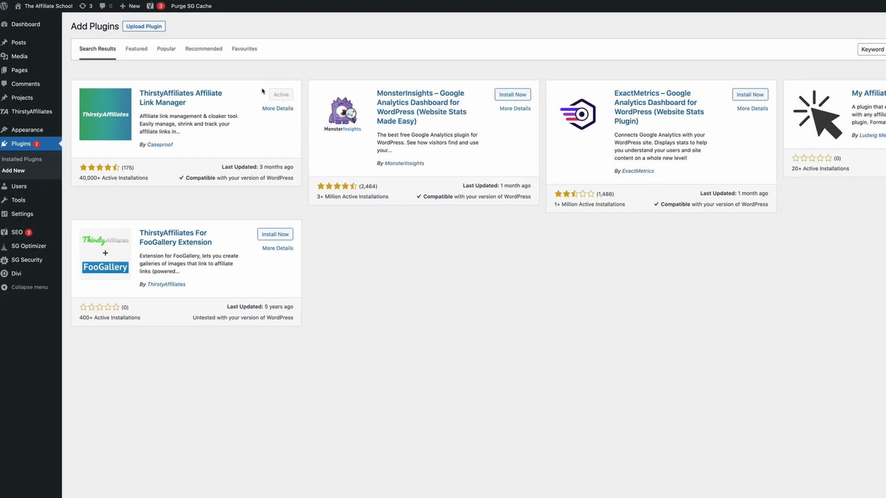
{"action": "mouse_move", "coordinate": [202, 77]}
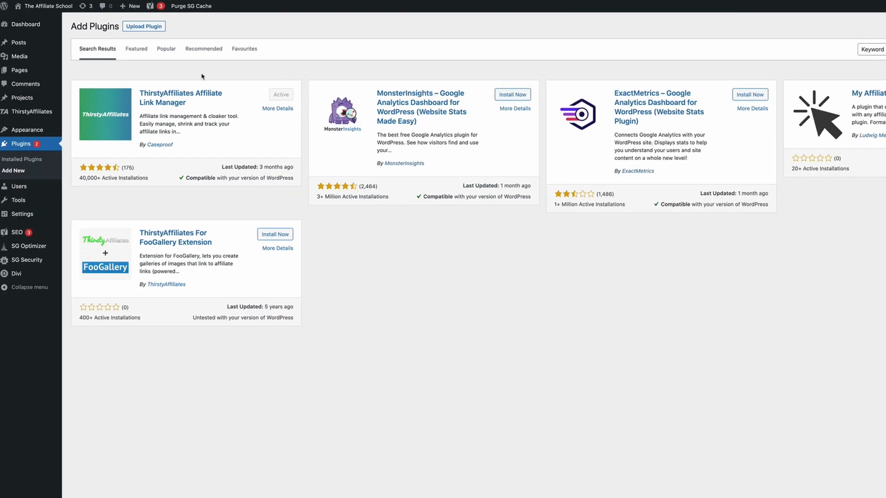
{"action": "mouse_move", "coordinate": [32, 111]}
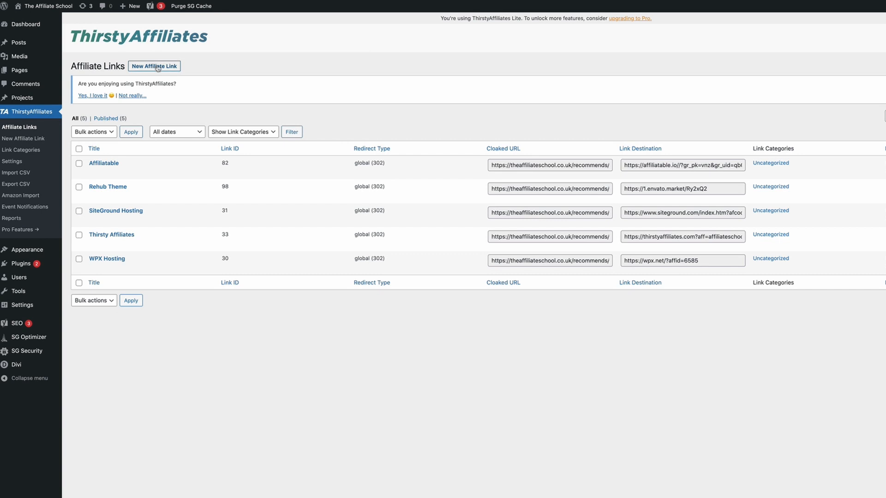
- Start a new ThirstyAffiliates affiliate link with an empty form
{"action": "left_click", "coordinate": [155, 66]}
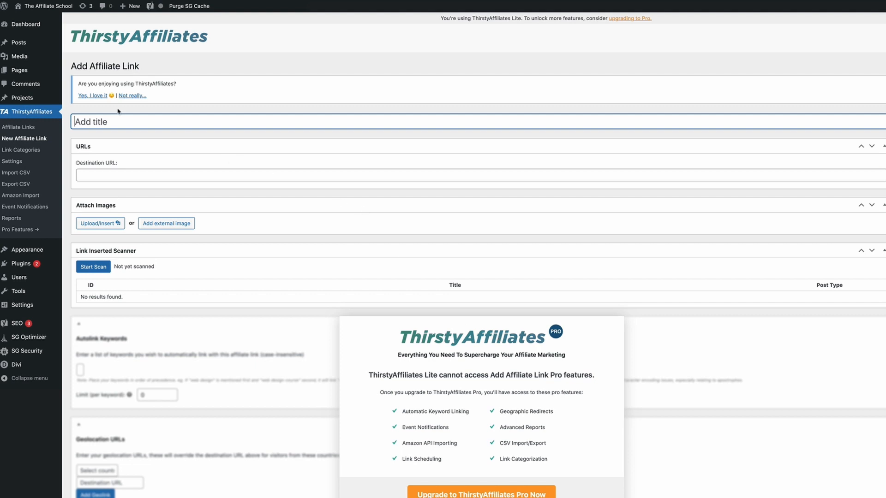
{"action": "mouse_move", "coordinate": [119, 112]}
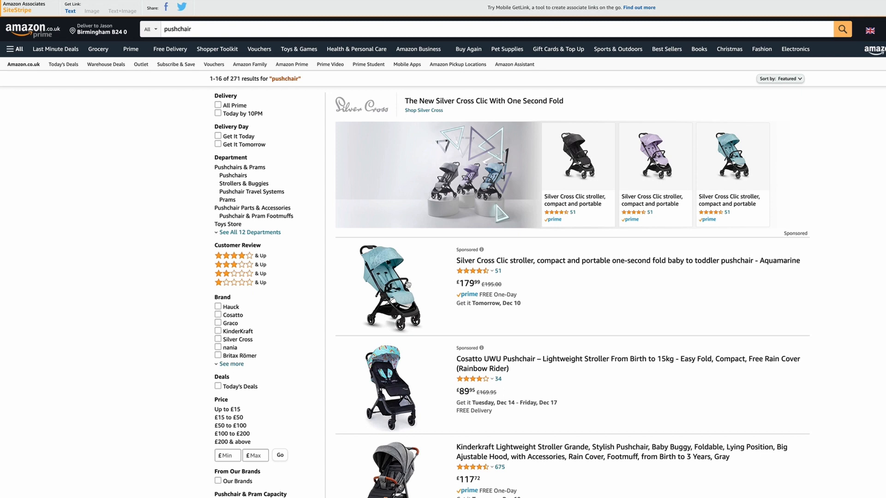
- Get and copy a SiteStripe short text link for the Silver Cross Clic Aquamarine stroller
{"action": "left_click", "coordinate": [628, 260]}
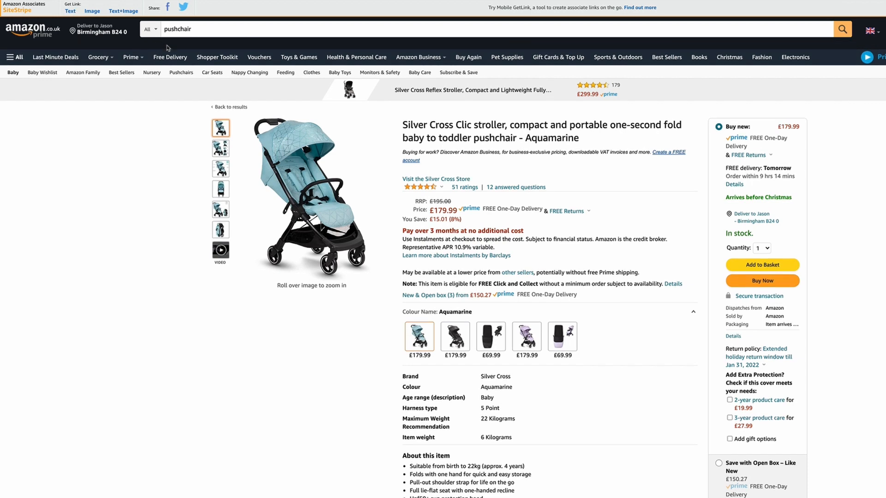
{"action": "left_click", "coordinate": [70, 11]}
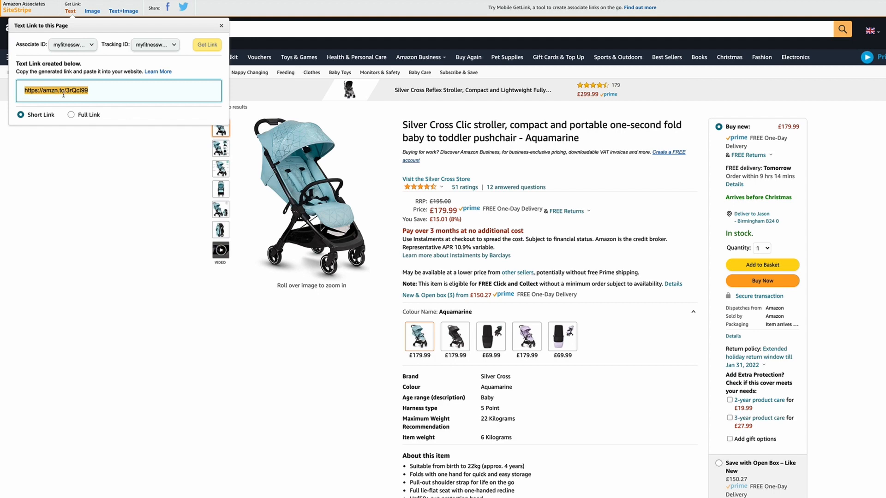
{"action": "left_click", "coordinate": [221, 26]}
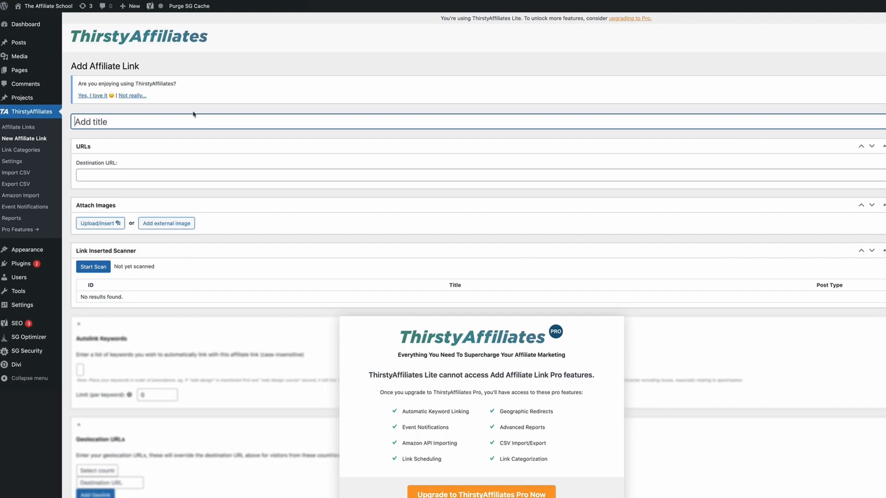
- Title the link 'Silver Cross' and select the pasted amzn.to destination URL
{"action": "type", "text": "Silver C"}
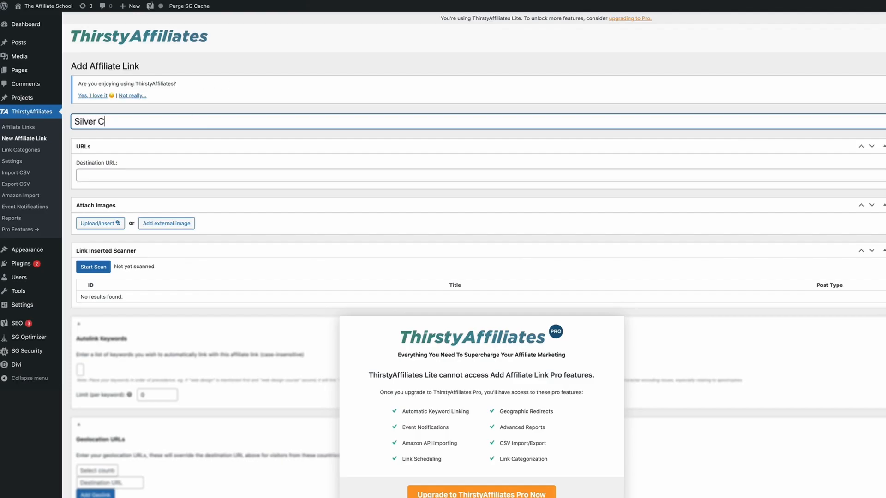
{"action": "type", "text": "ross"}
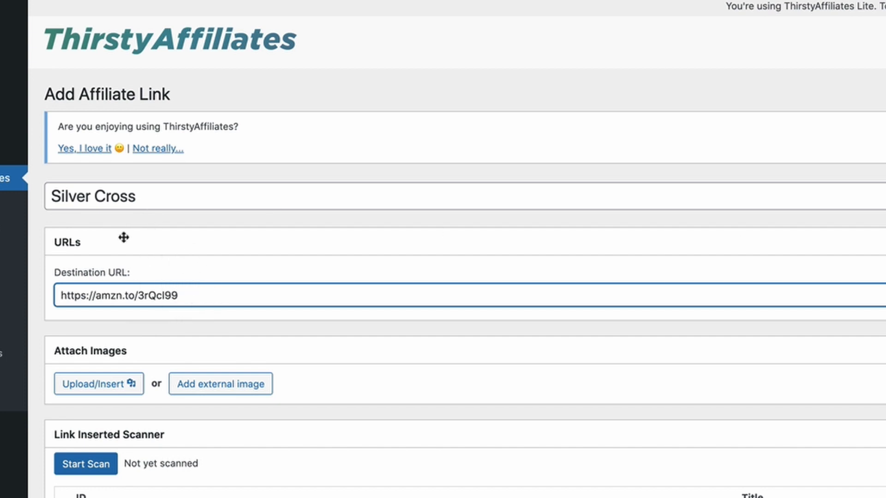
{"action": "triple_click", "coordinate": [119, 295]}
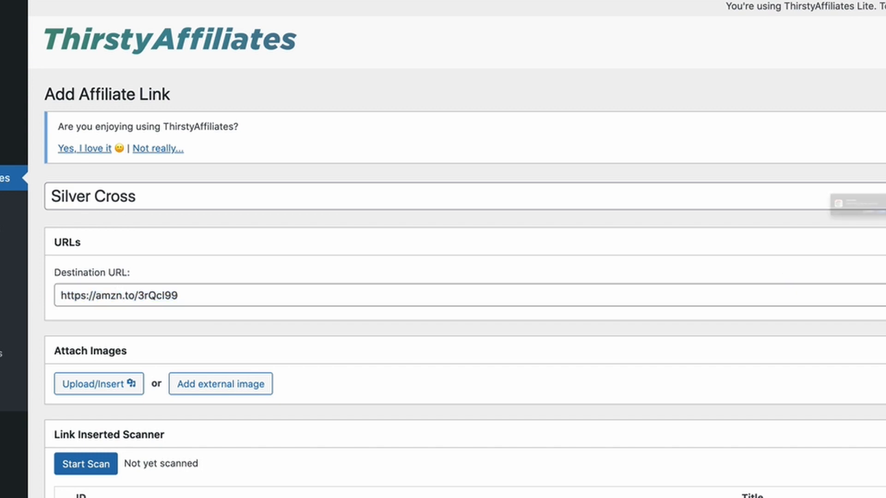
{"action": "mouse_move", "coordinate": [562, 224]}
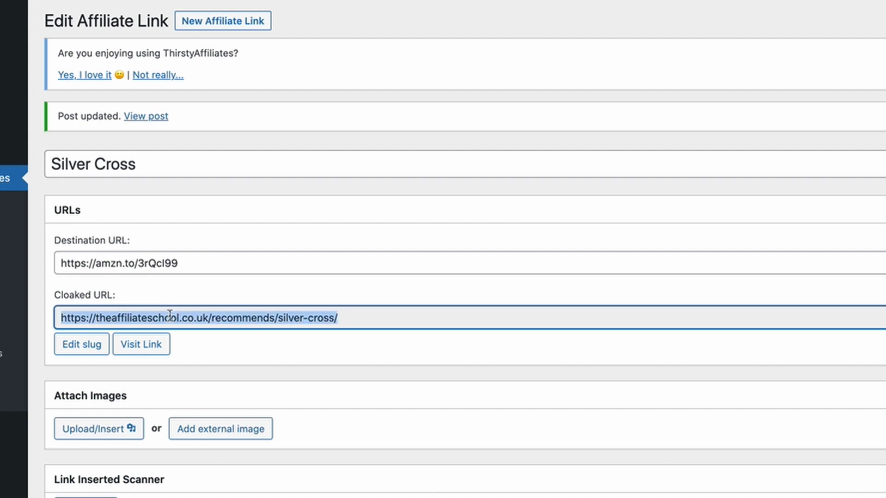
{"action": "mouse_move", "coordinate": [229, 298]}
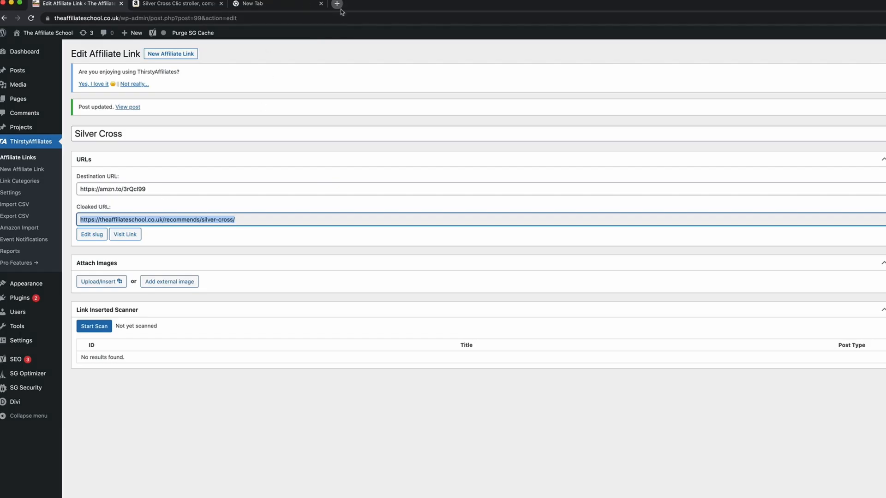
{"action": "left_click", "coordinate": [337, 3]}
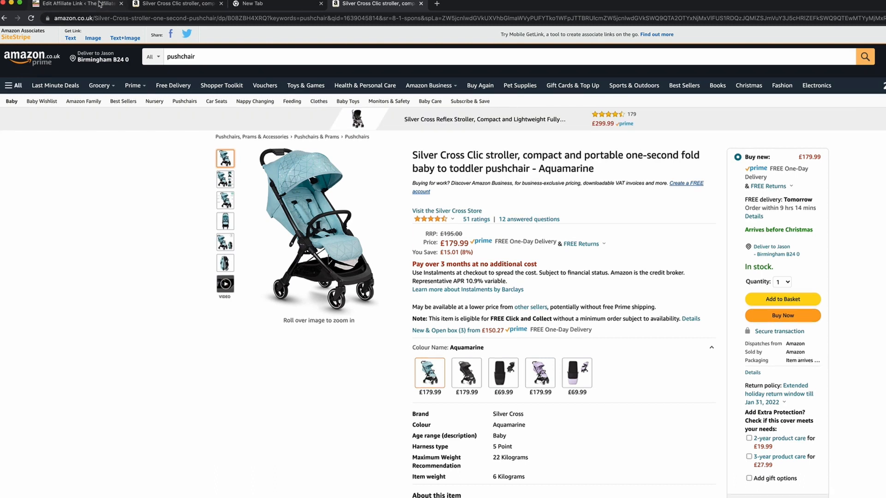
{"action": "left_click", "coordinate": [76, 4]}
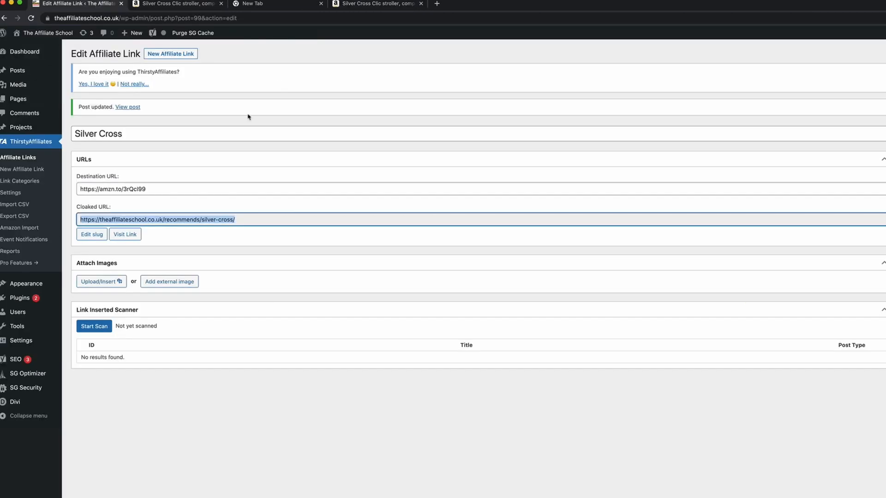
{"action": "left_click", "coordinate": [191, 220]}
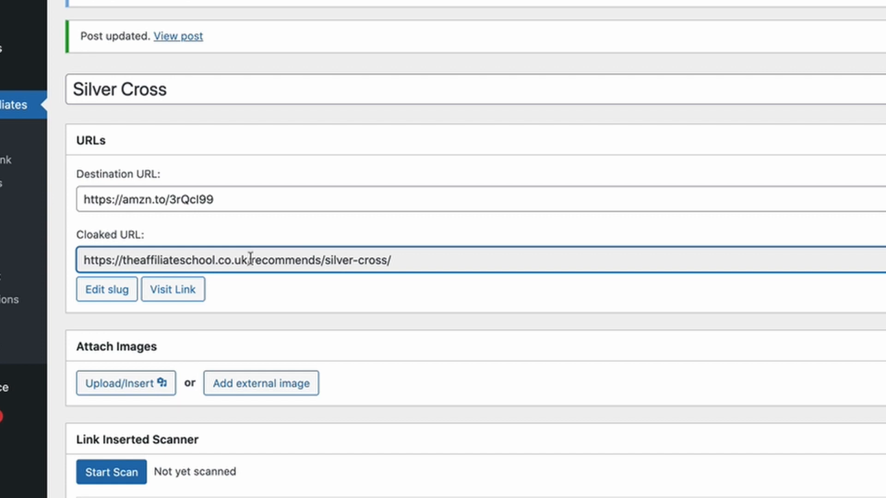
{"action": "double_click", "coordinate": [287, 261]}
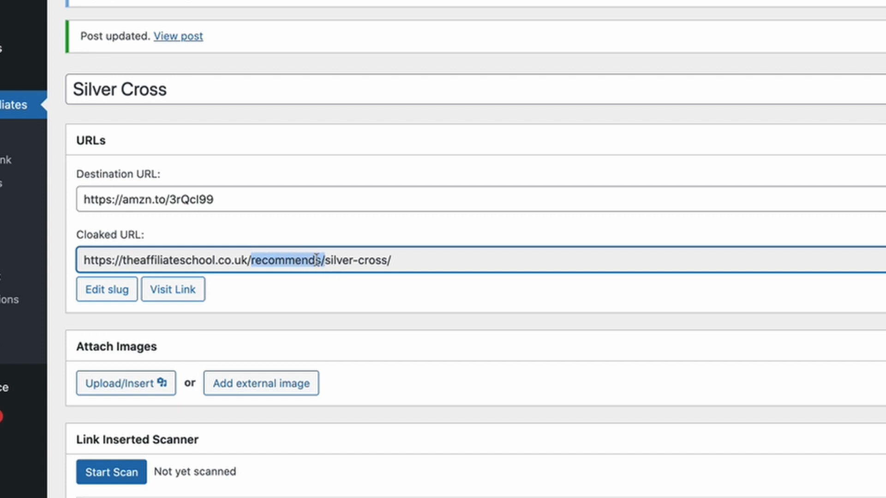
{"action": "left_click", "coordinate": [119, 89]}
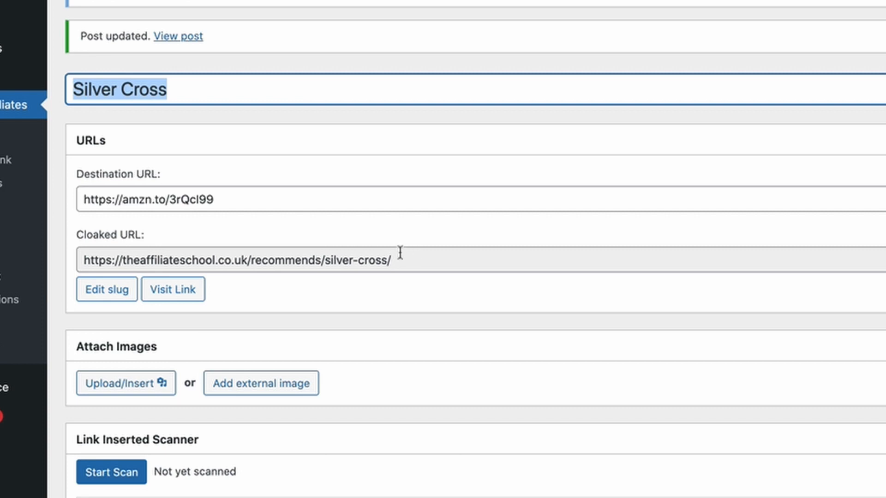
{"action": "double_click", "coordinate": [293, 261]}
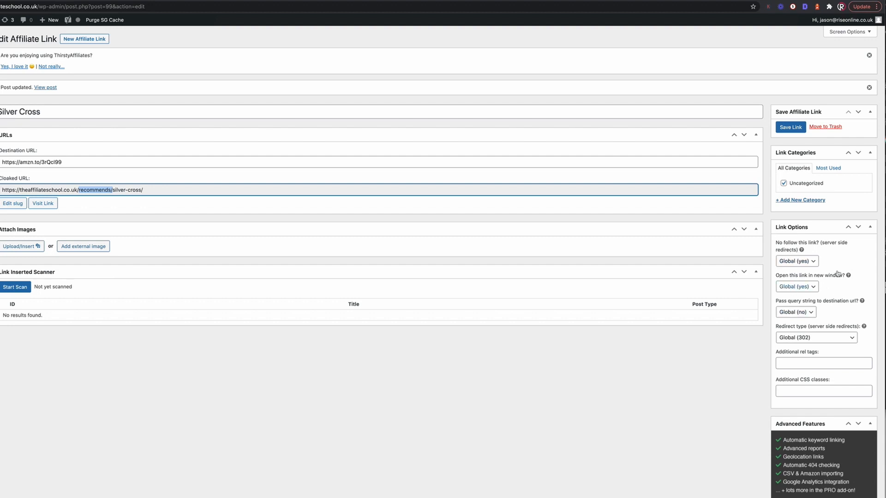
{"action": "mouse_move", "coordinate": [800, 303]}
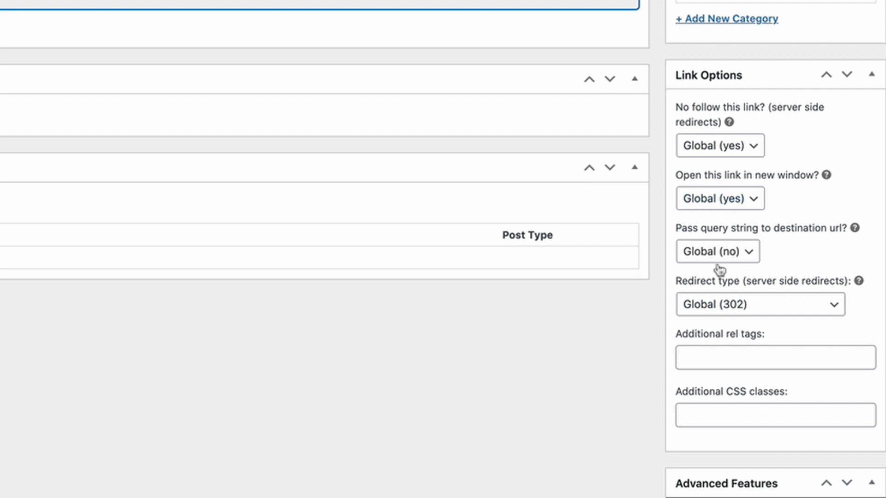
{"action": "mouse_move", "coordinate": [710, 154]}
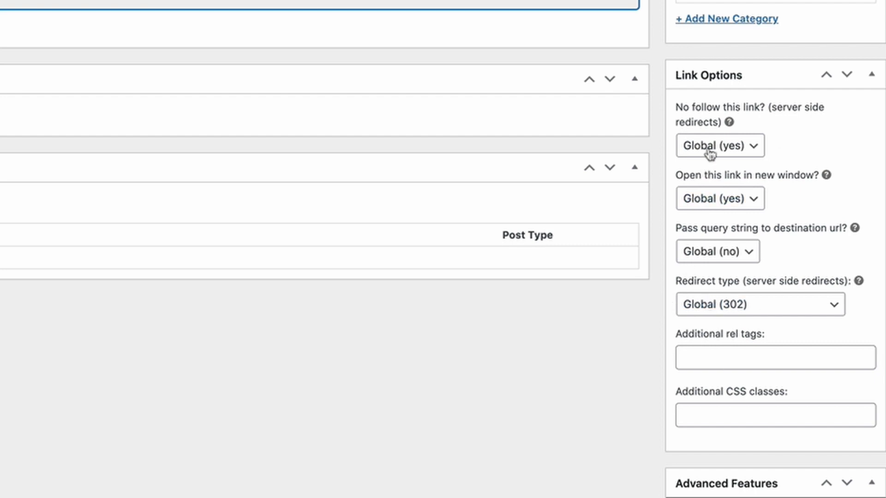
{"action": "left_click", "coordinate": [719, 145]}
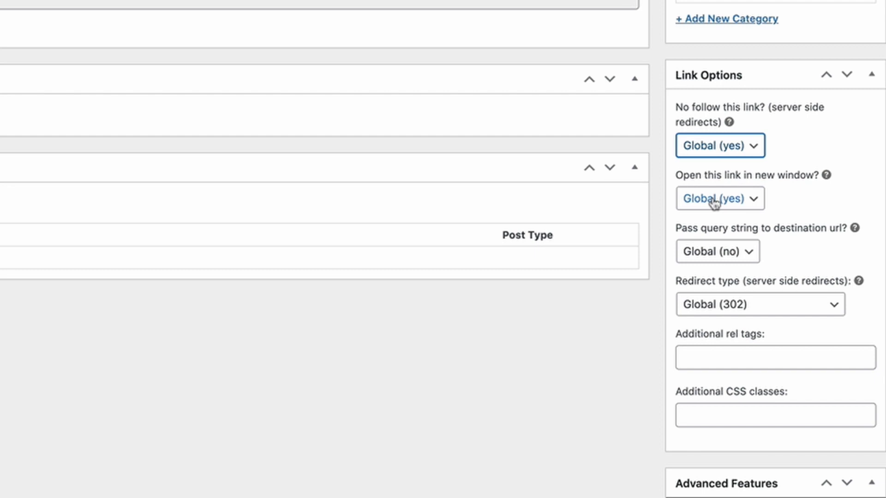
{"action": "left_click", "coordinate": [759, 303]}
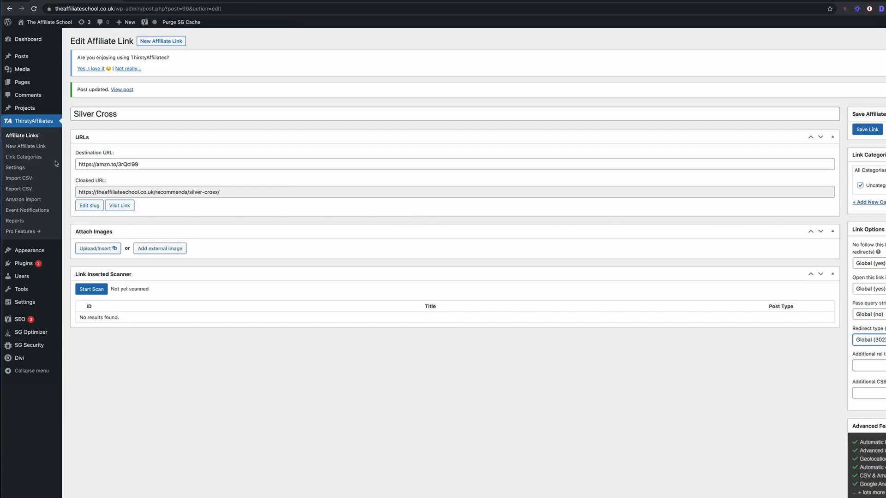
- Keep Link as default insertion type and show the Link Appearance settings
{"action": "left_click", "coordinate": [15, 167]}
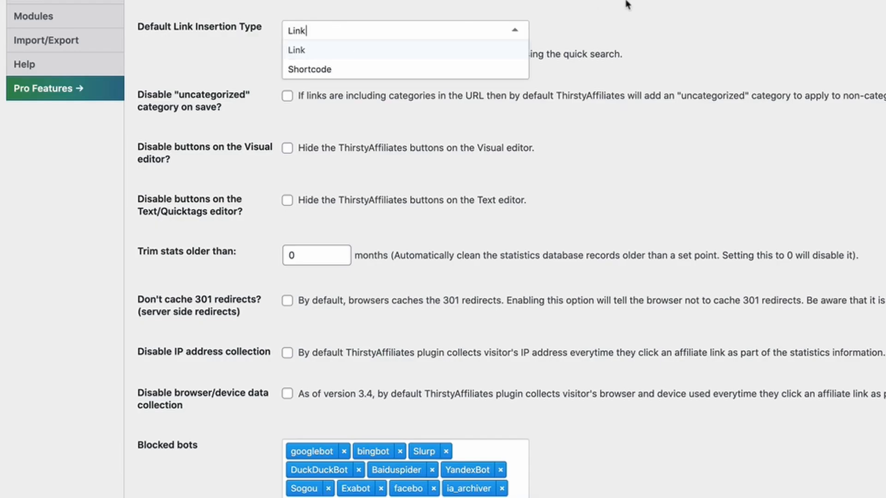
{"action": "left_click", "coordinate": [297, 50]}
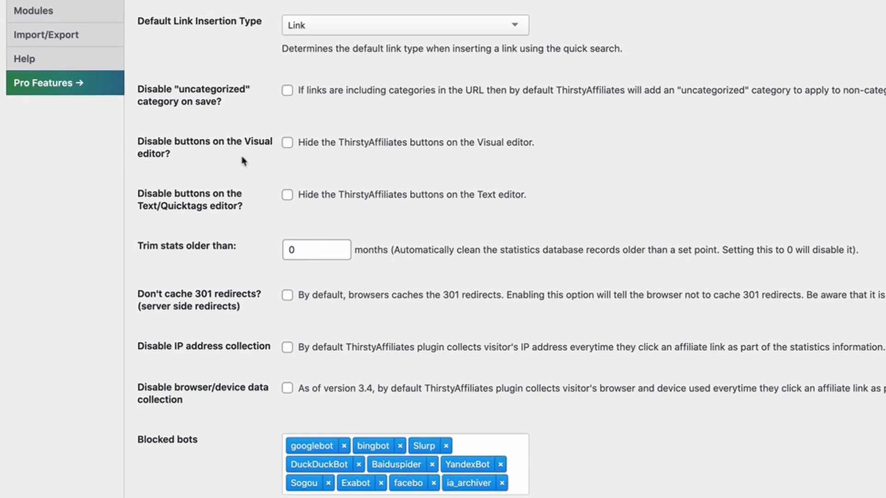
{"action": "mouse_move", "coordinate": [285, 333]}
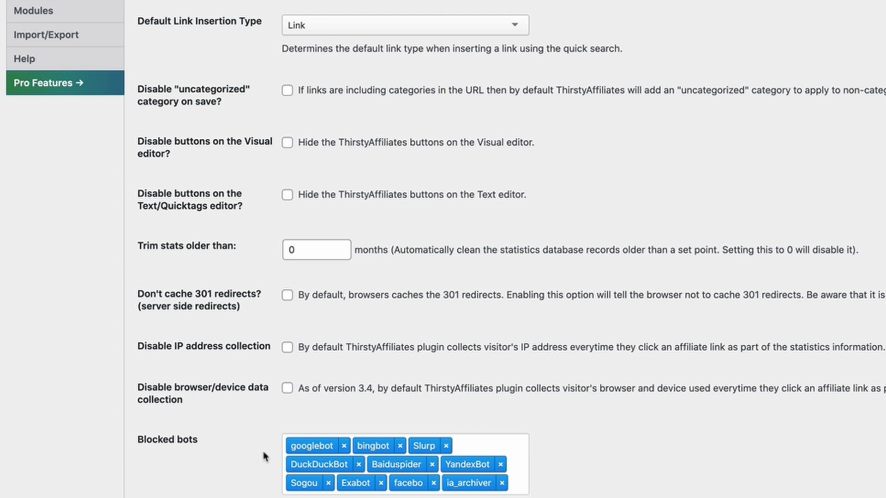
{"action": "mouse_move", "coordinate": [268, 459]}
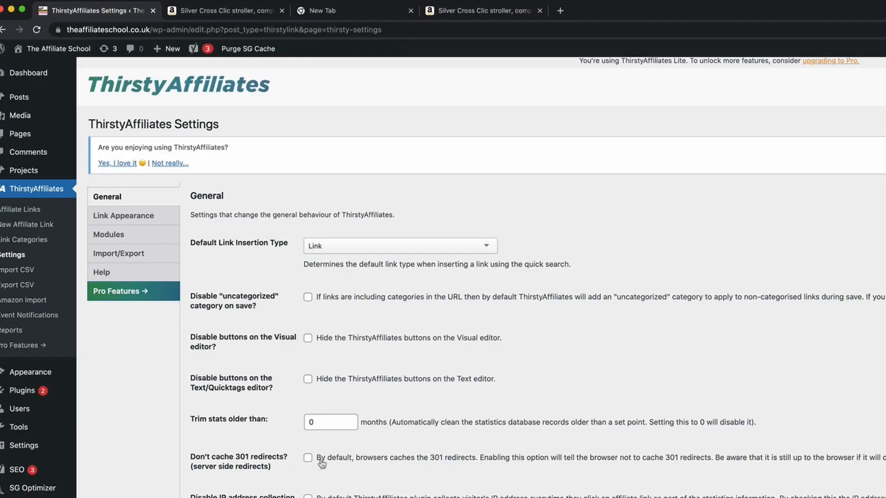
{"action": "left_click", "coordinate": [124, 212]}
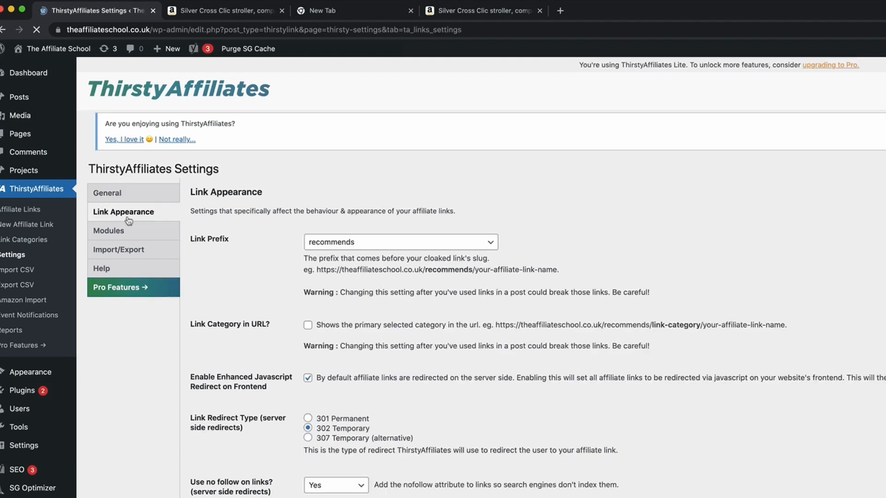
{"action": "left_click", "coordinate": [399, 242]}
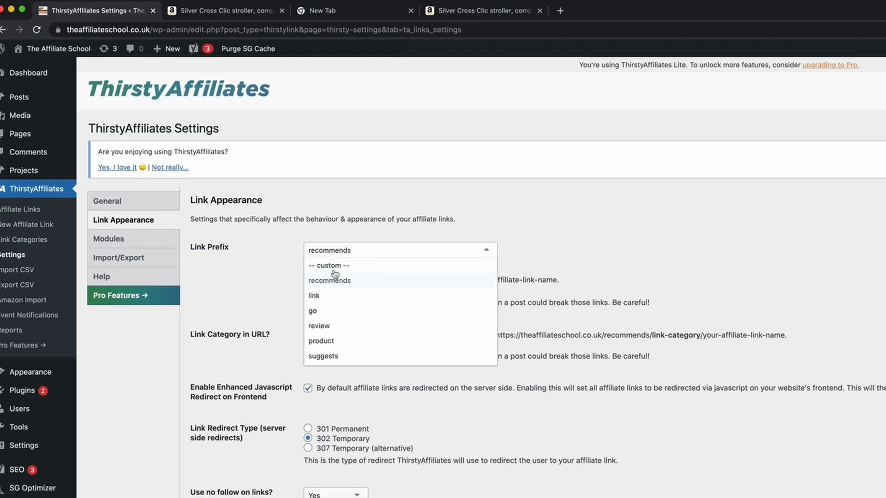
{"action": "mouse_move", "coordinate": [339, 285]}
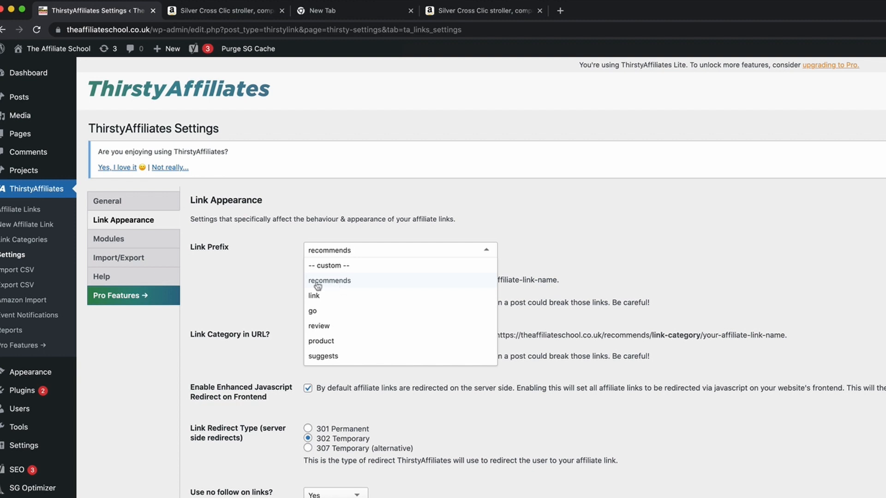
{"action": "mouse_move", "coordinate": [324, 311]}
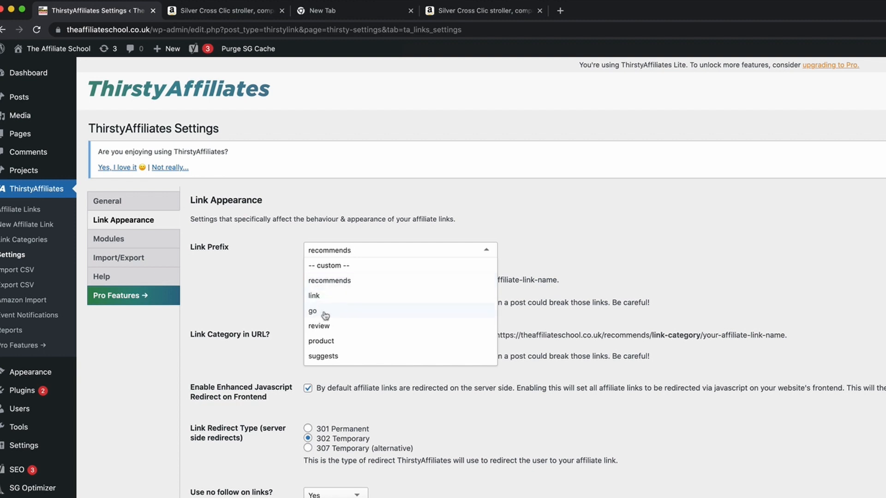
{"action": "mouse_move", "coordinate": [229, 278]}
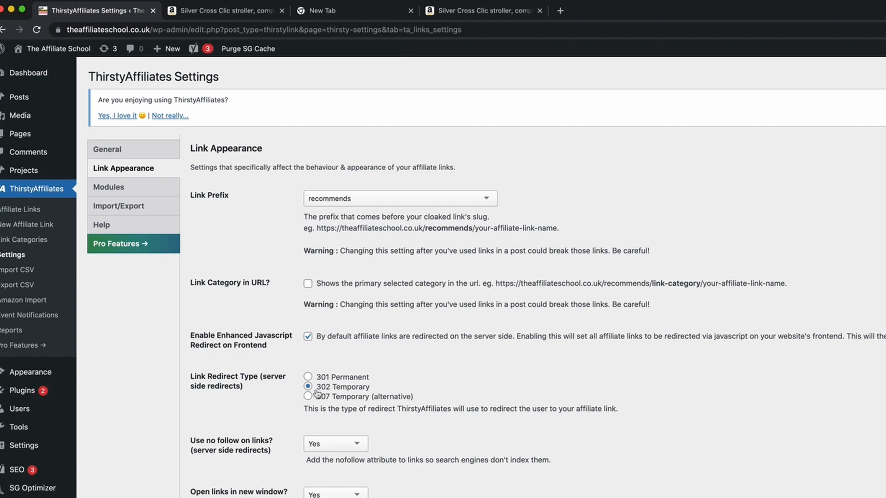
{"action": "scroll", "scroll_direction": "down", "scroll_amount": 3}
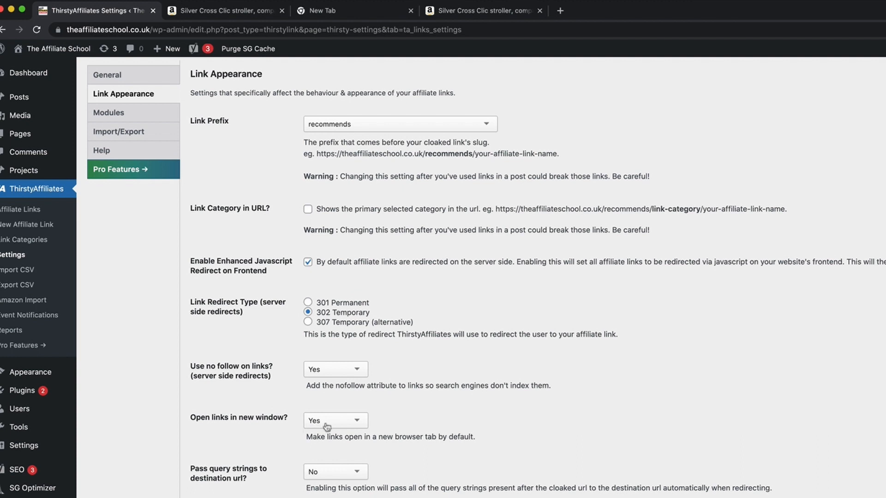
{"action": "mouse_move", "coordinate": [283, 465]}
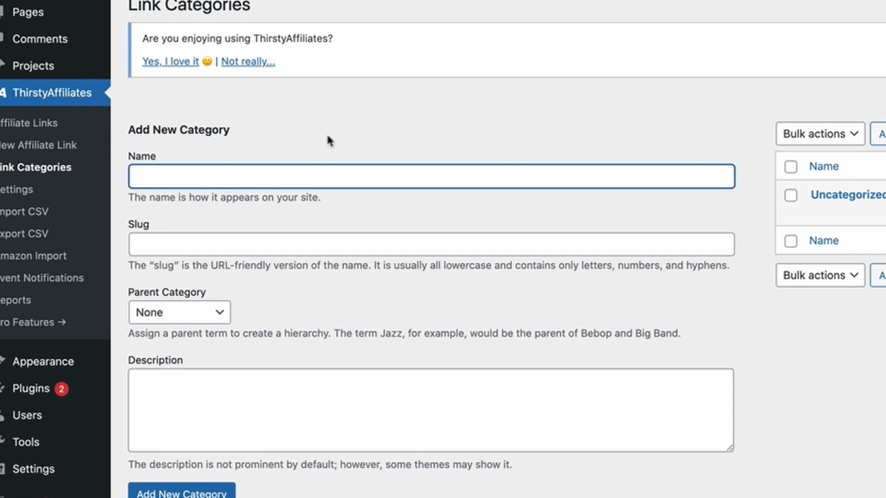
{"action": "mouse_move", "coordinate": [253, 168]}
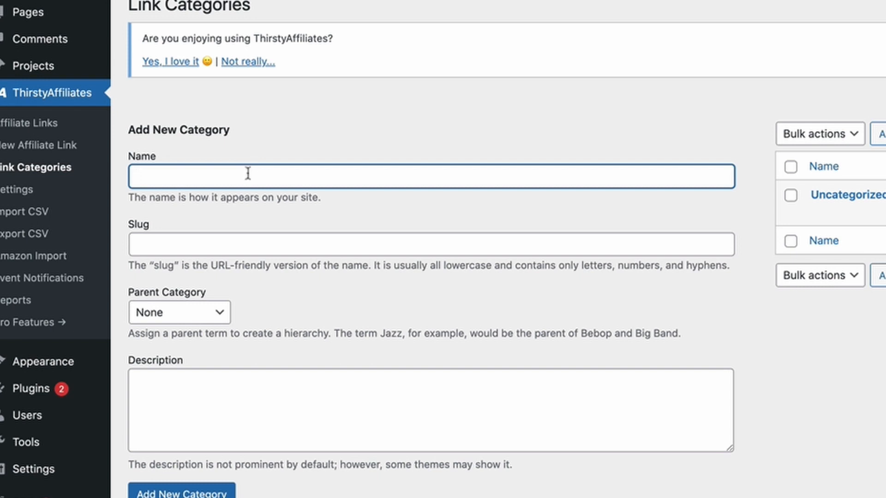
- Add a link category named Amazon, then go to the plugin's Modules settings
{"action": "type", "text": "A"}
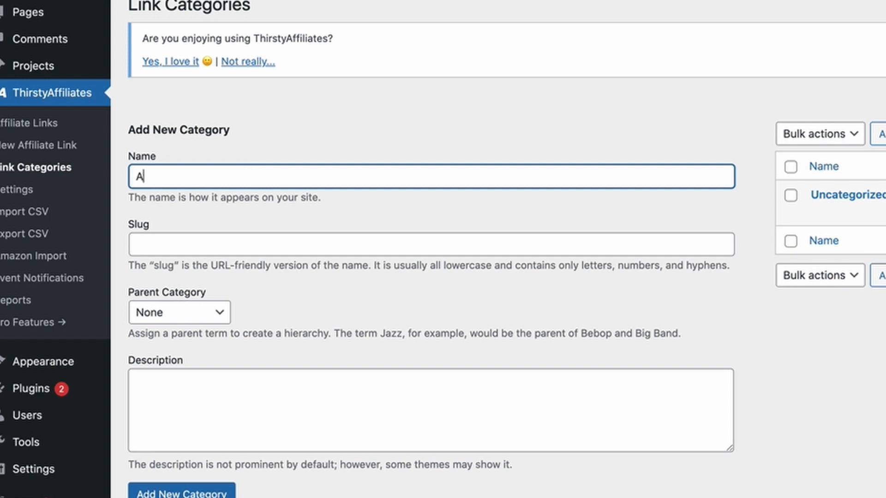
{"action": "type", "text": "mazon"}
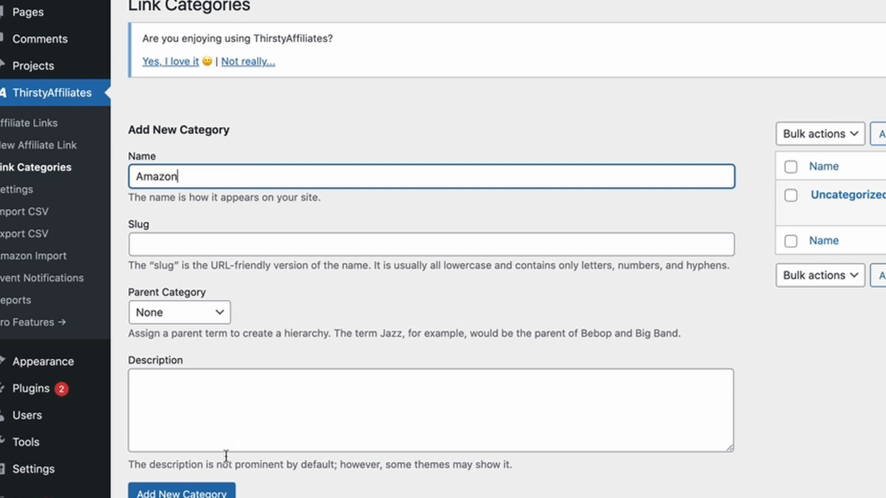
{"action": "mouse_move", "coordinate": [842, 194]}
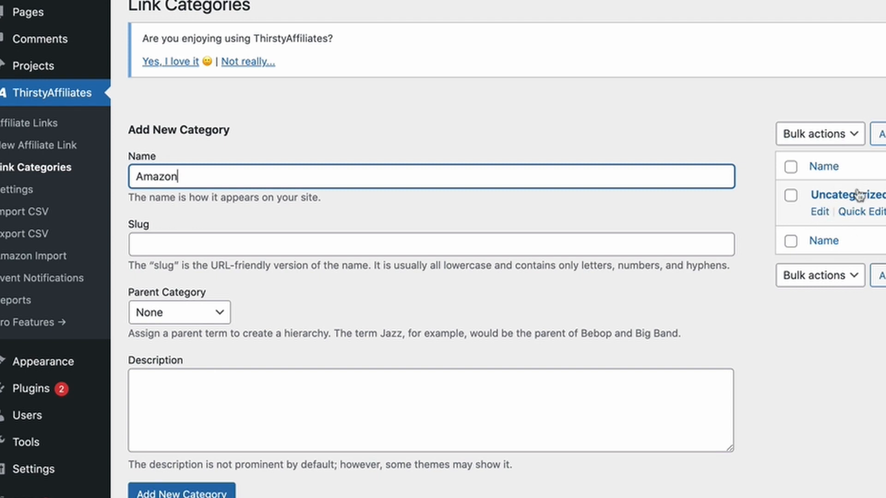
{"action": "left_click", "coordinate": [182, 491]}
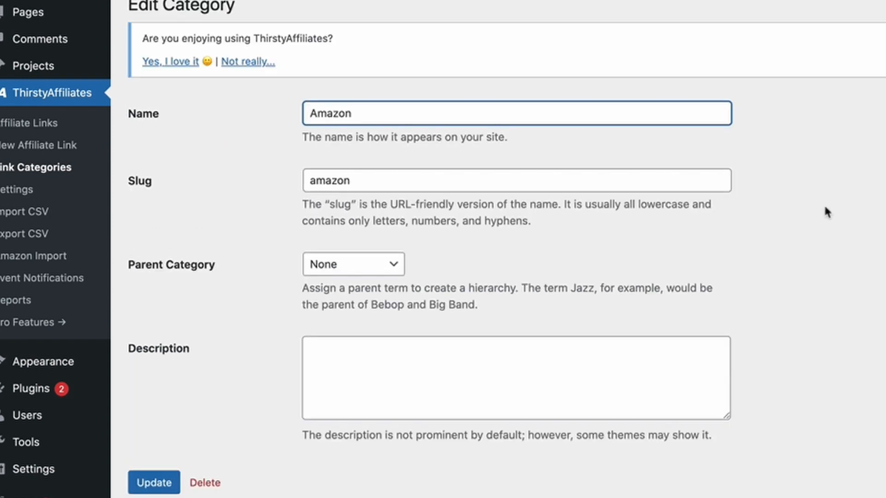
{"action": "left_click", "coordinate": [17, 190]}
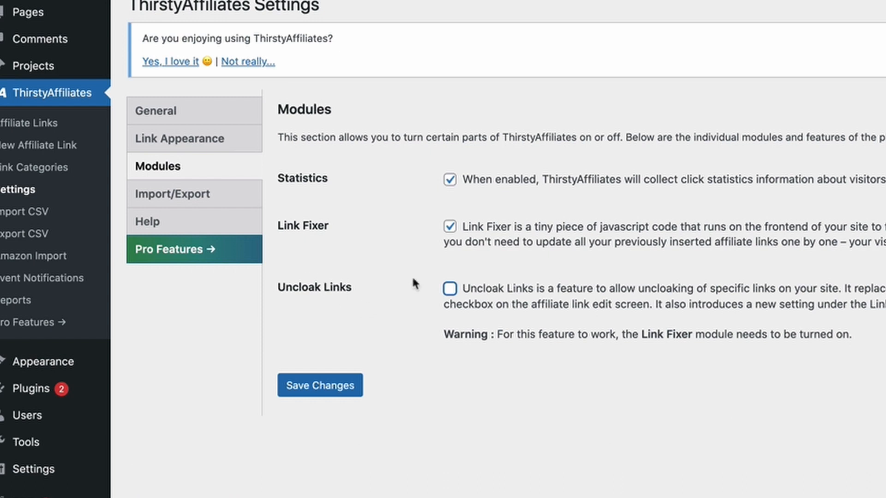
{"action": "mouse_move", "coordinate": [197, 169]}
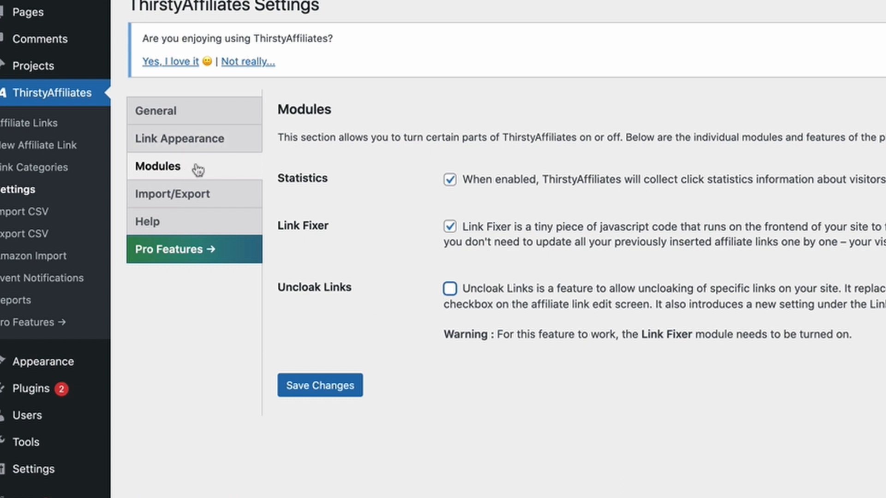
- Enable the Uncloak Links module on the Modules tab
{"action": "left_click", "coordinate": [449, 289]}
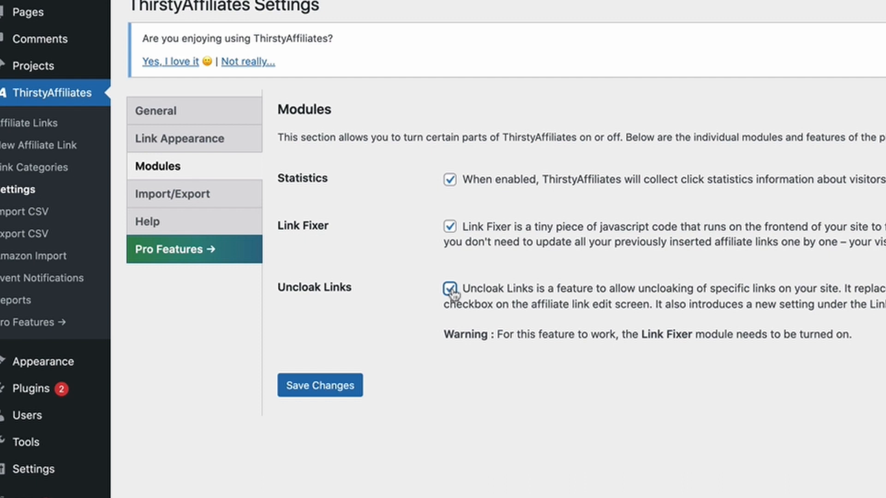
{"action": "left_click", "coordinate": [320, 386]}
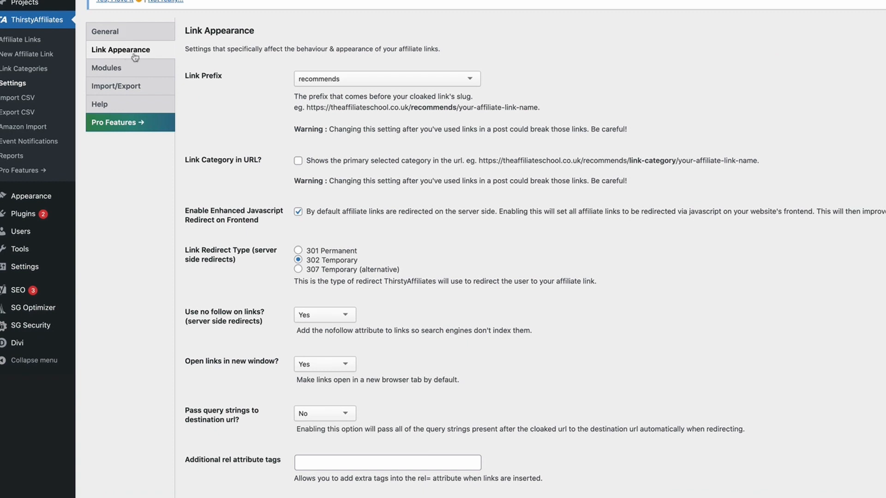
- Choose Amazon as the category to uncloak and save the changes
{"action": "scroll", "scroll_direction": "down", "scroll_amount": 3}
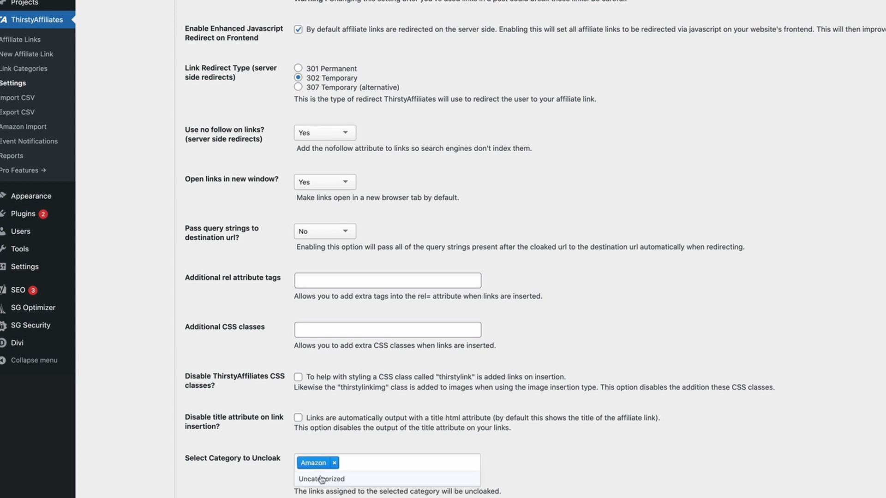
{"action": "left_click", "coordinate": [320, 479]}
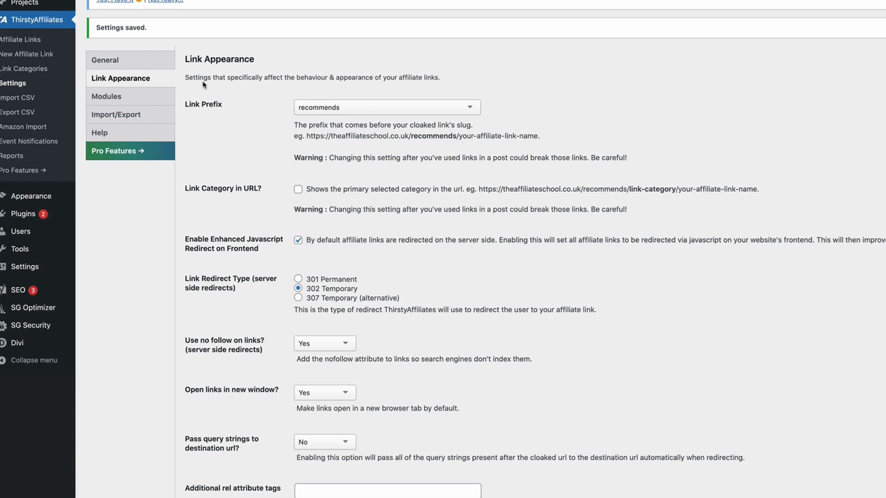
{"action": "mouse_move", "coordinate": [31, 77]}
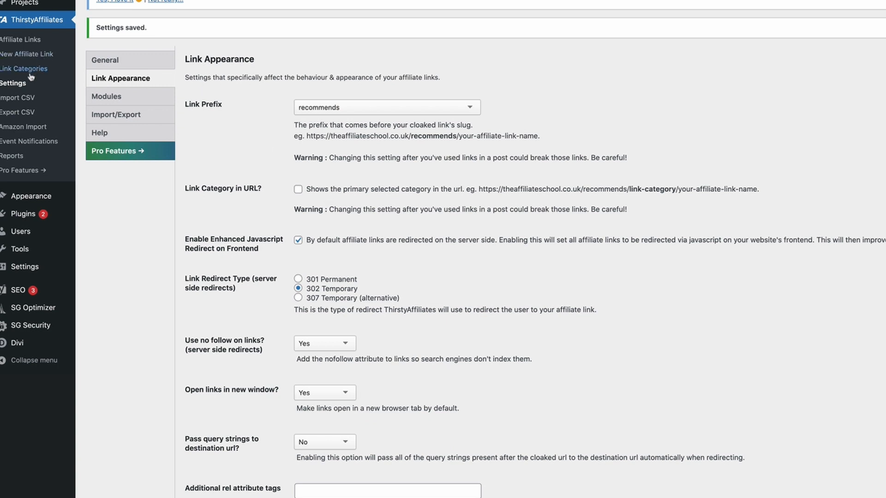
{"action": "mouse_move", "coordinate": [21, 39]}
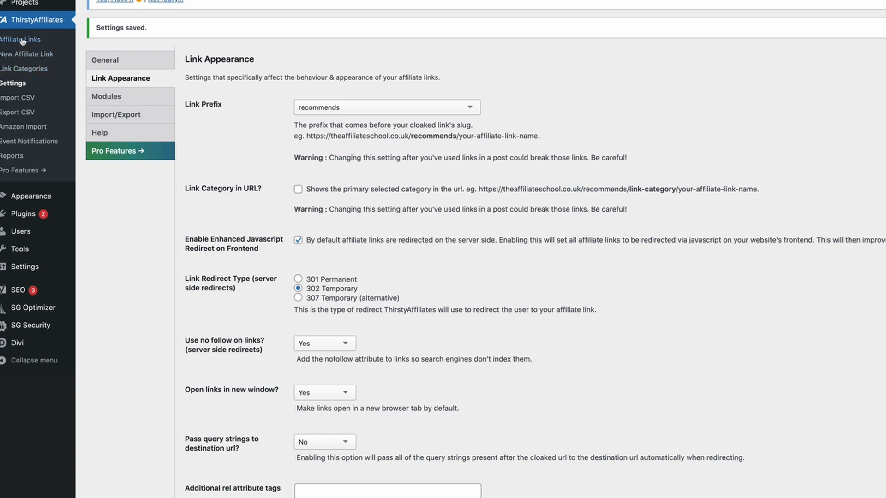
- Assign the Silver Cross link to the Amazon category and save it
{"action": "left_click", "coordinate": [20, 39]}
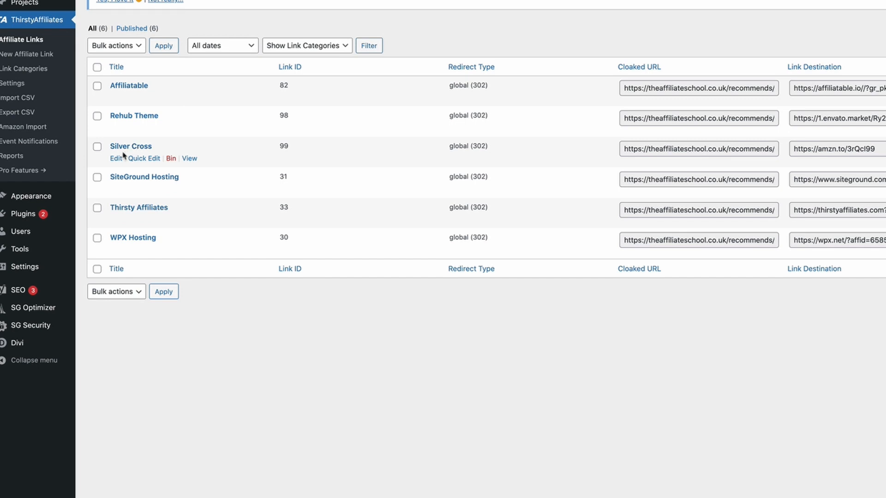
{"action": "left_click", "coordinate": [115, 158]}
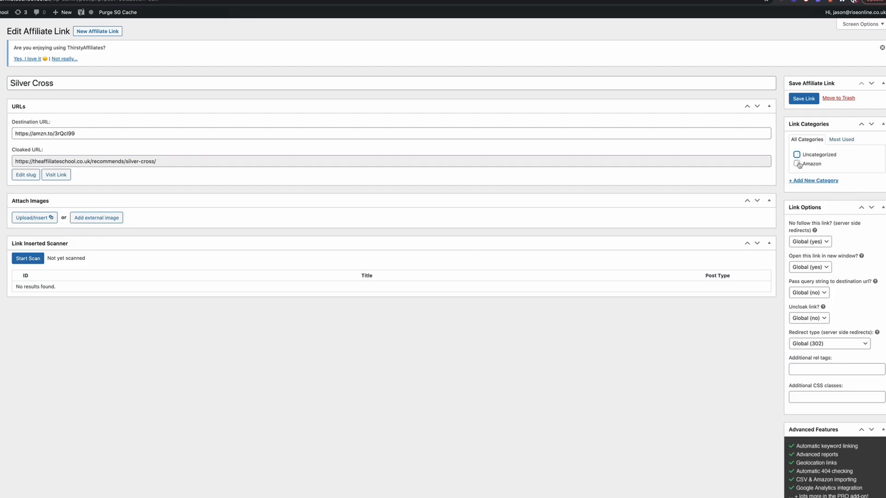
{"action": "left_click", "coordinate": [796, 164]}
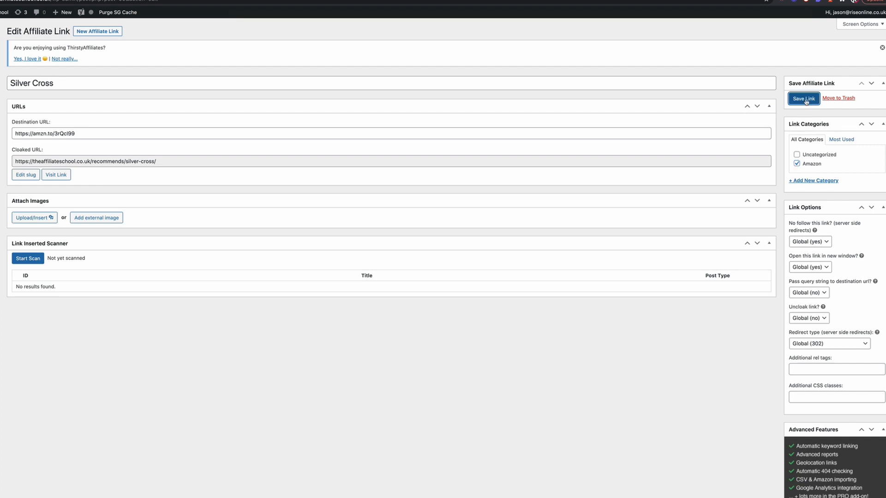
{"action": "left_click", "coordinate": [803, 98]}
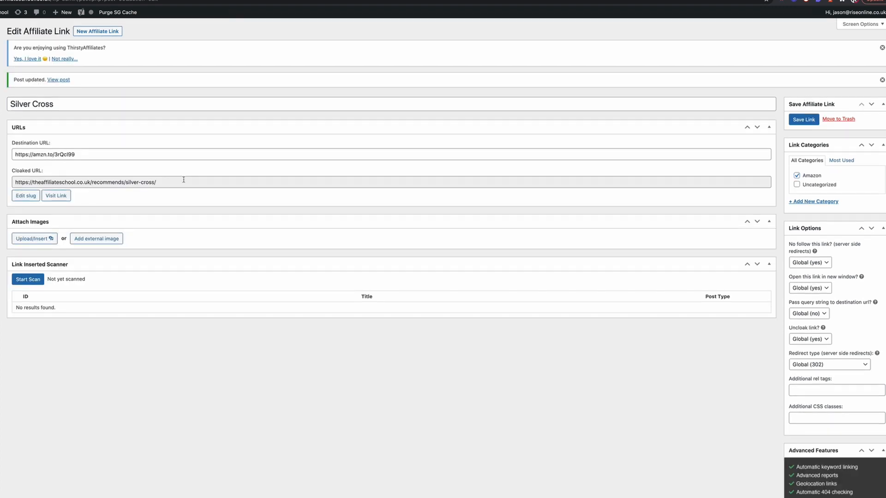
- Select the Silver Cross link's whole cloaked URL for copying
{"action": "triple_click", "coordinate": [84, 182]}
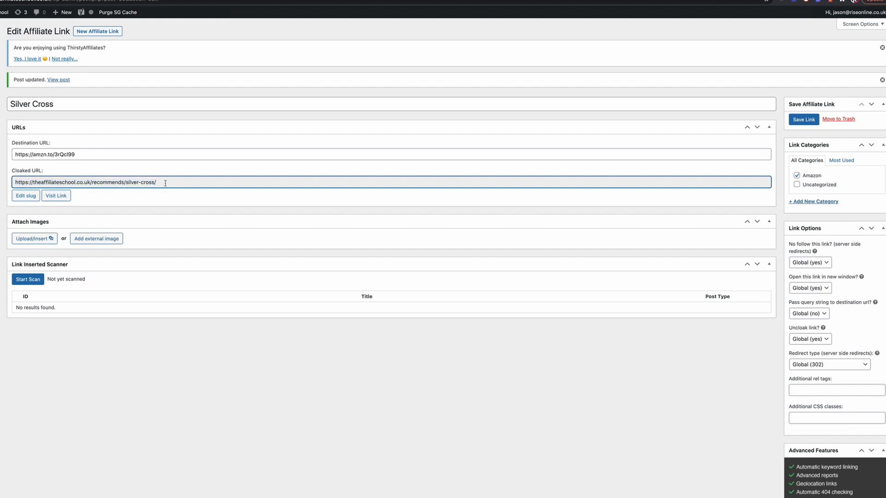
{"action": "triple_click", "coordinate": [85, 183]}
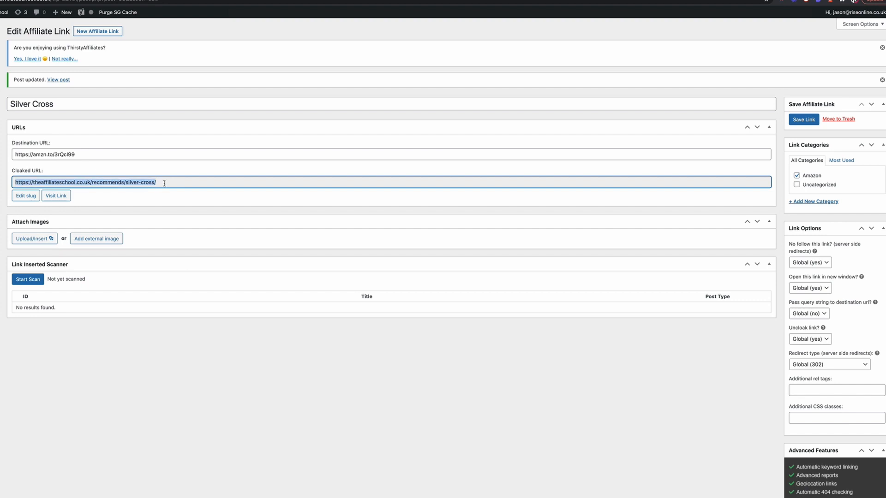